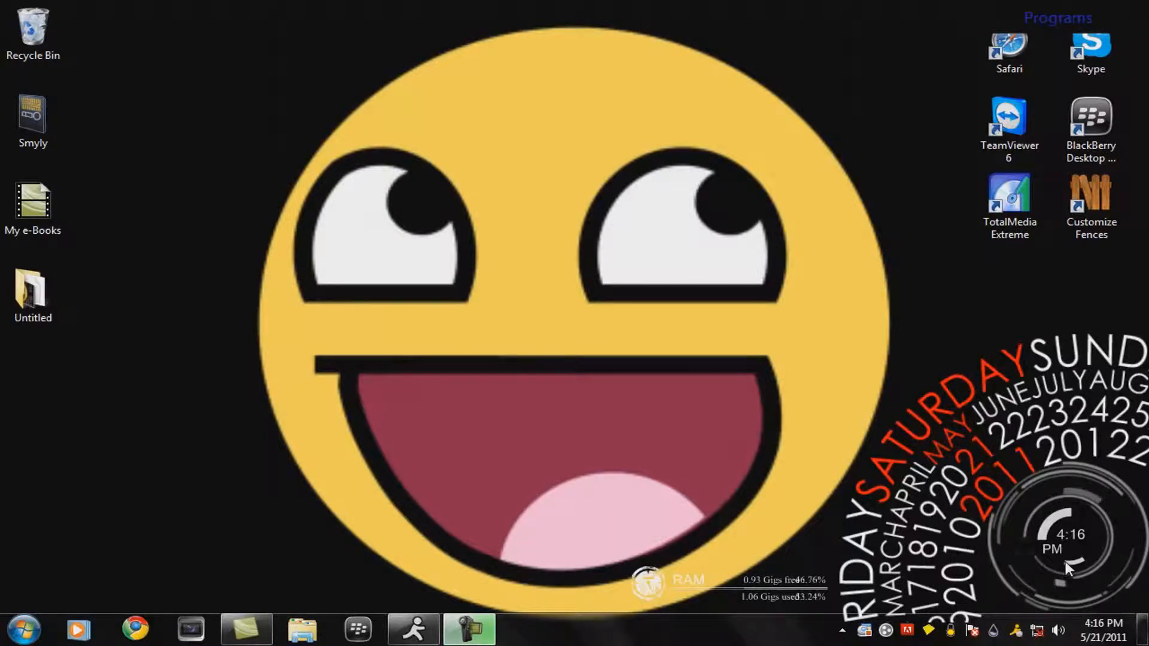
pyautogui.moveTo(319, 107)
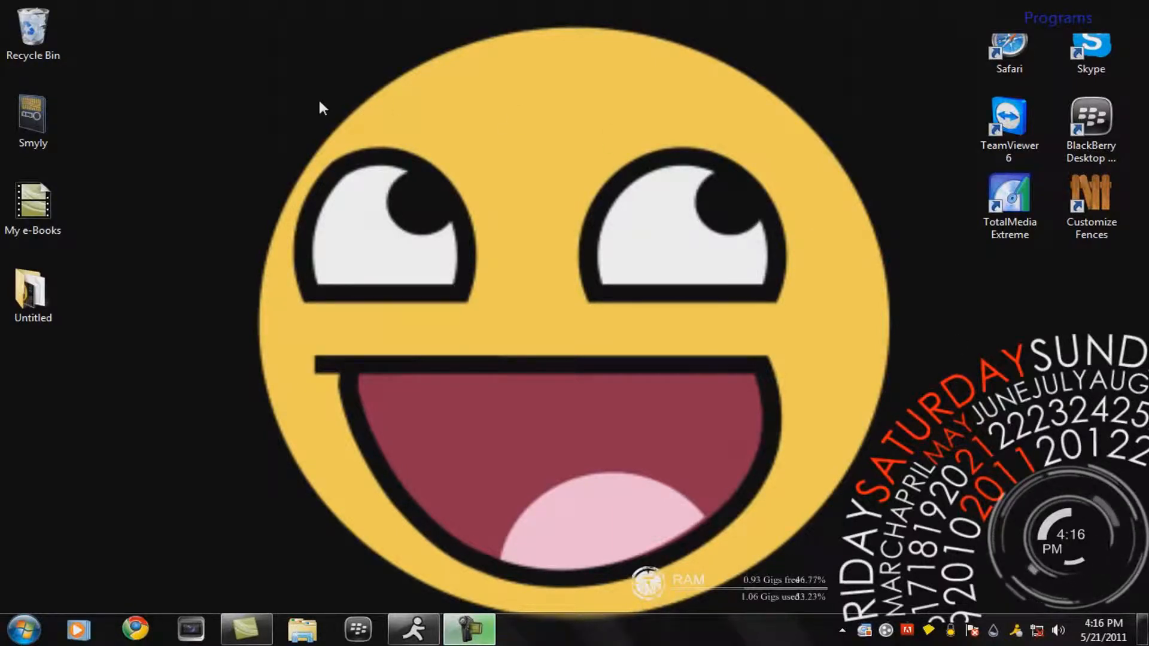
# Open the Smyly folder from the desktop, then its e-Books folder to view the ebook files.
pyautogui.click(34, 121)
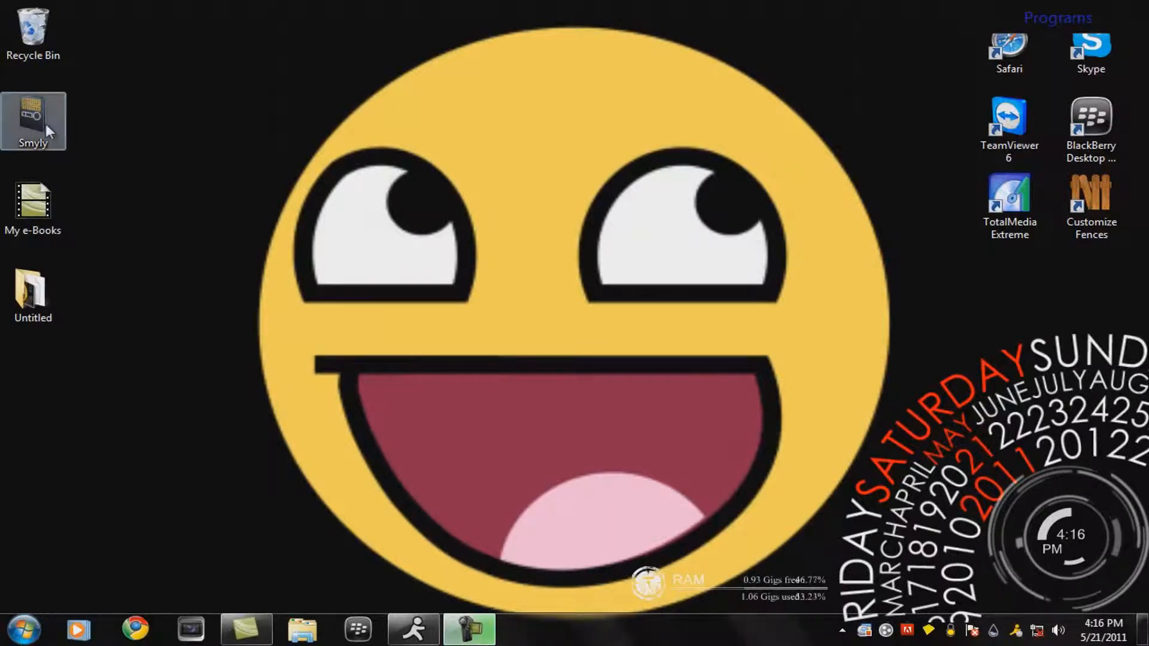
pyautogui.doubleClick(33, 120)
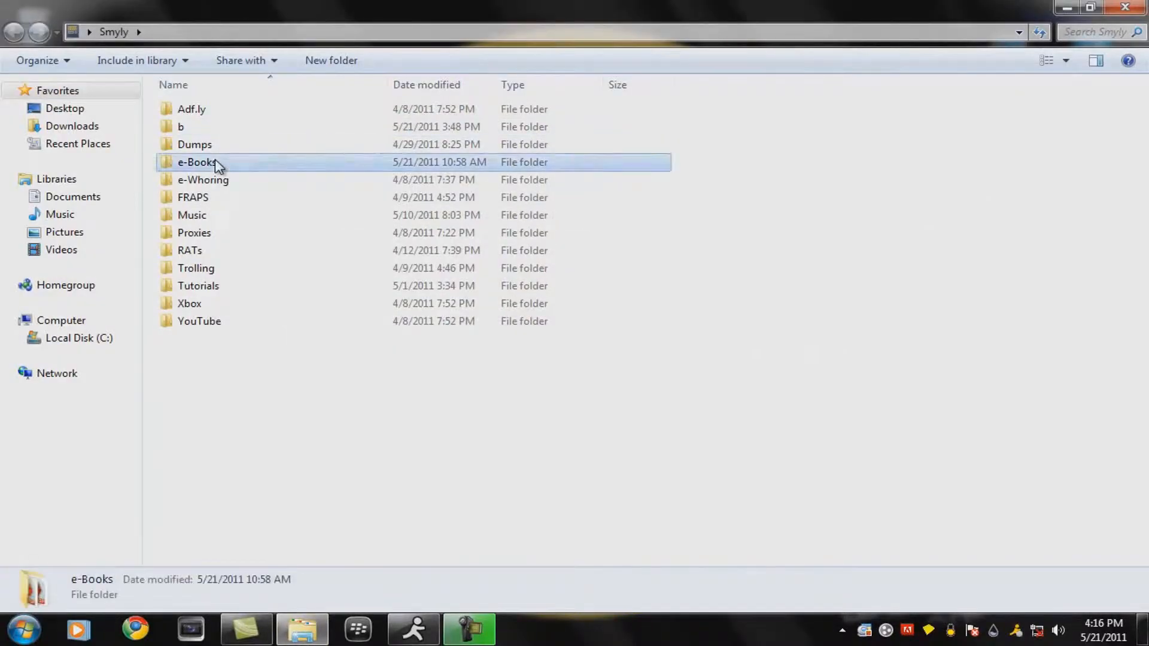
pyautogui.doubleClick(196, 162)
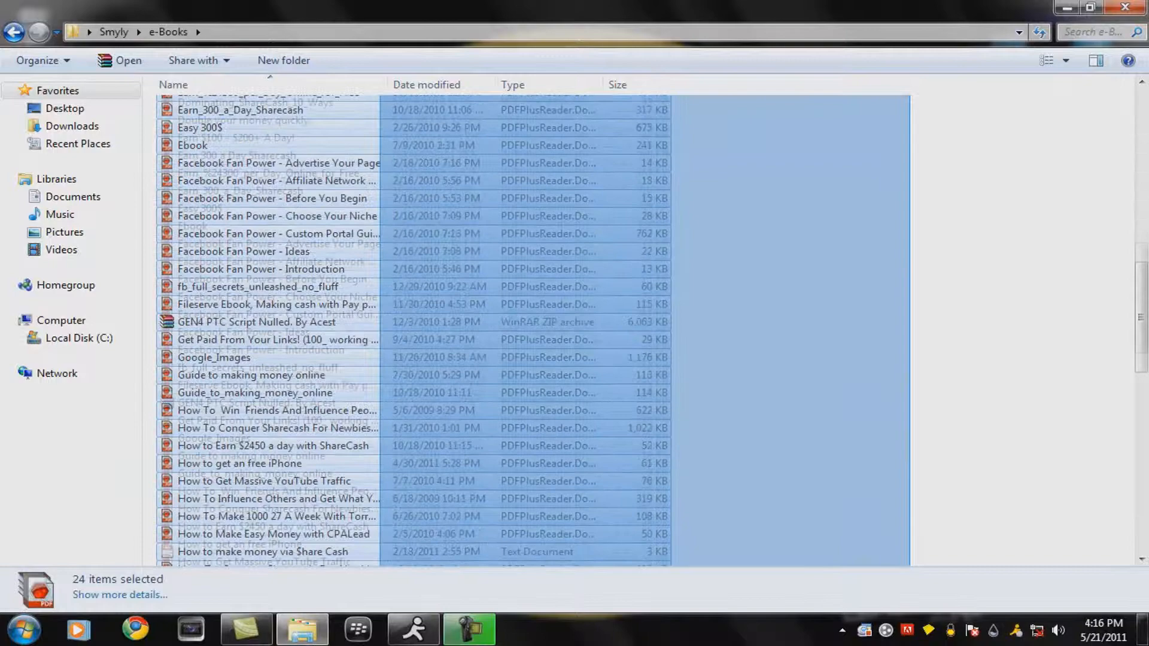
pyautogui.scroll(-3)
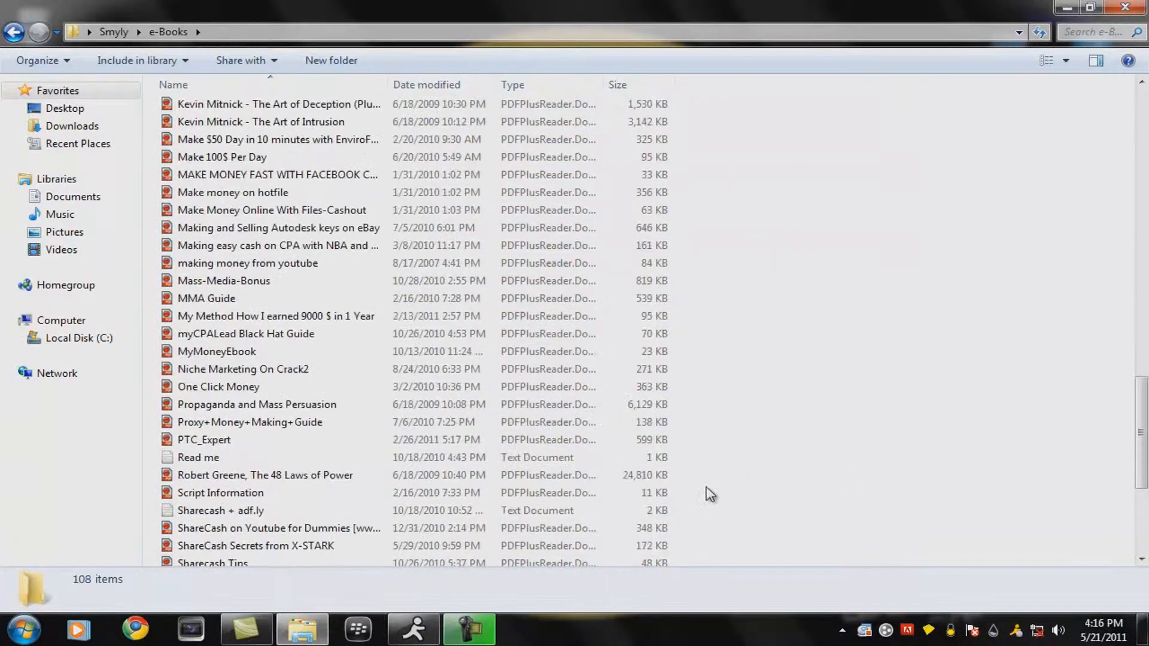
pyautogui.scroll(3)
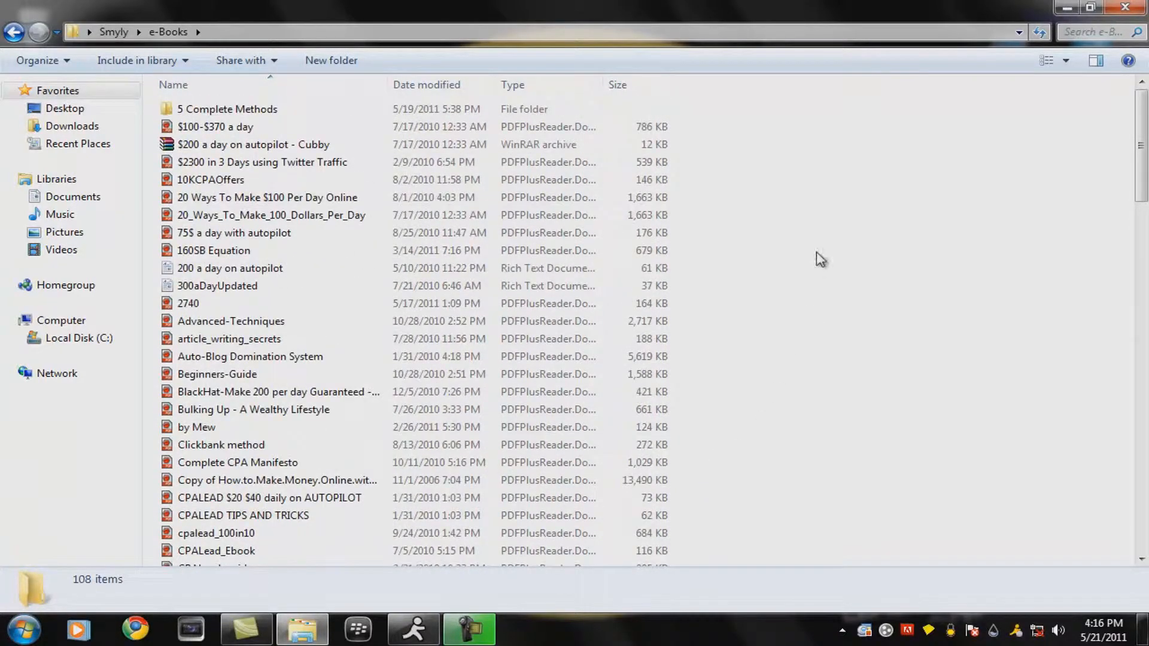
pyautogui.scroll(-3)
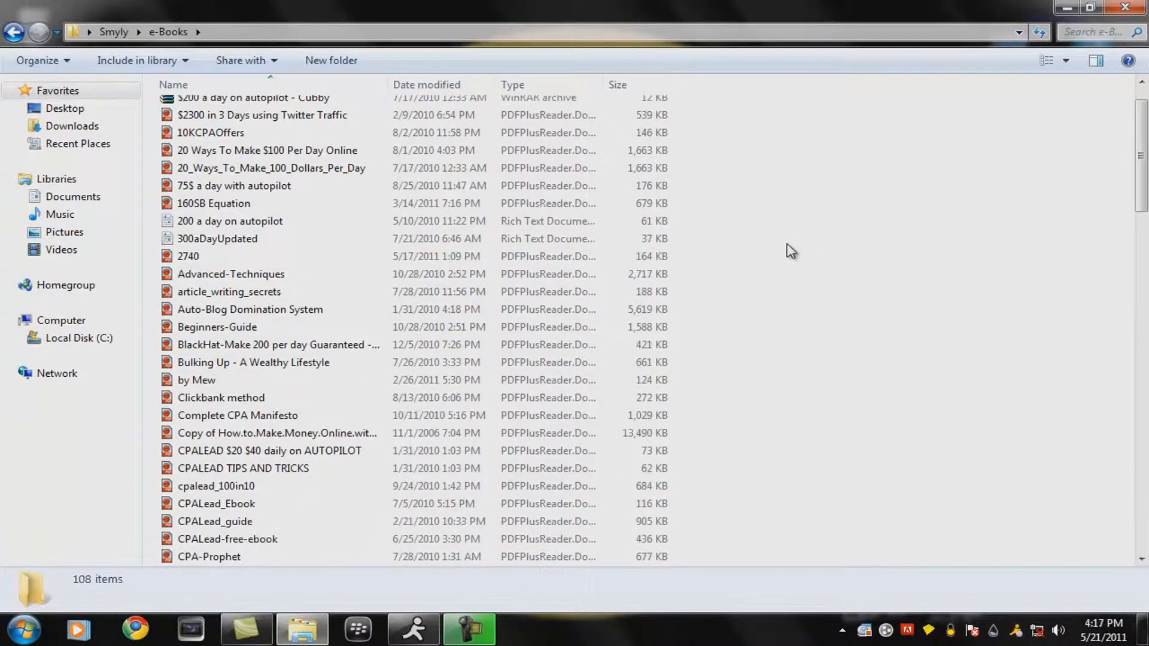
pyautogui.scroll(-3)
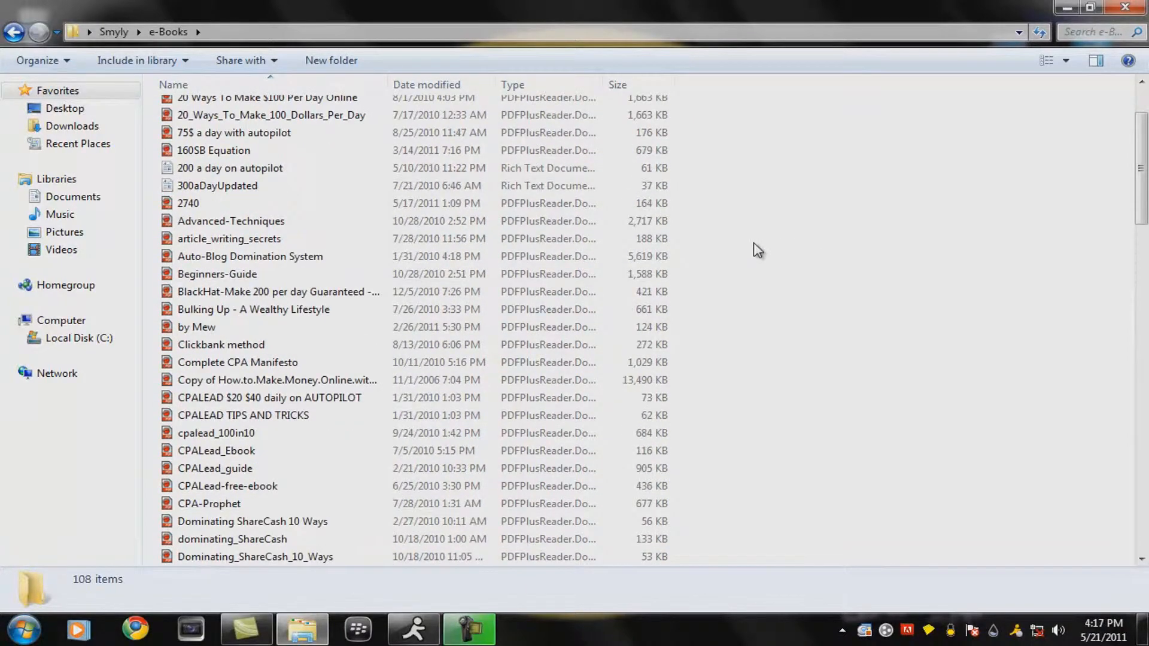
pyautogui.scroll(-3)
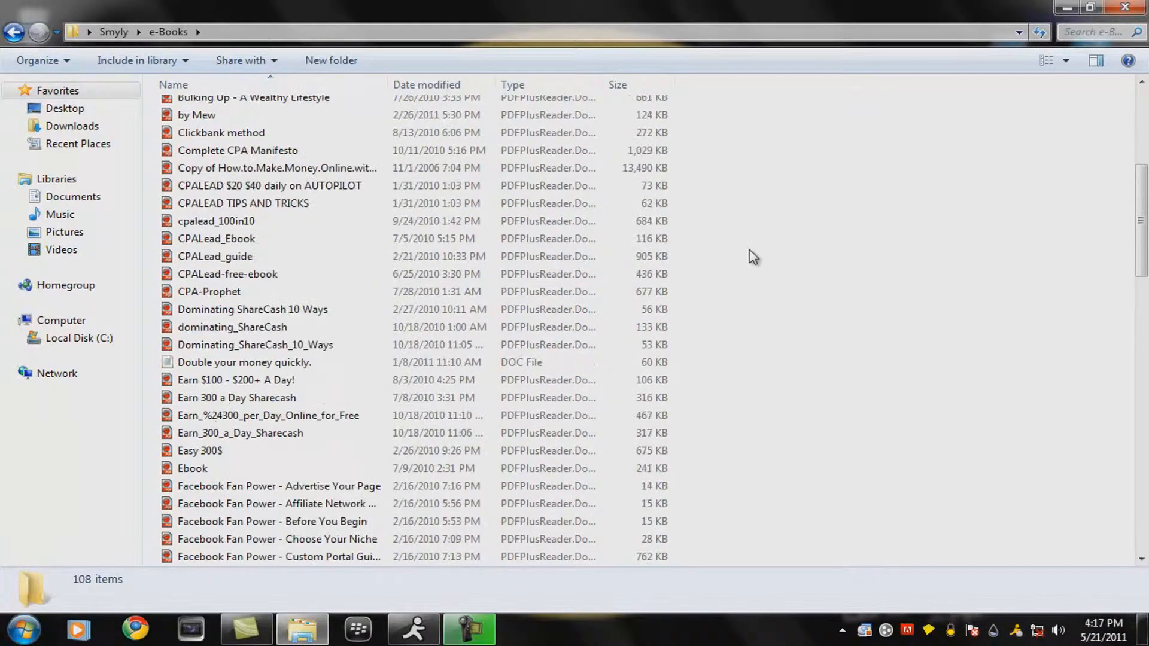
pyautogui.scroll(-3)
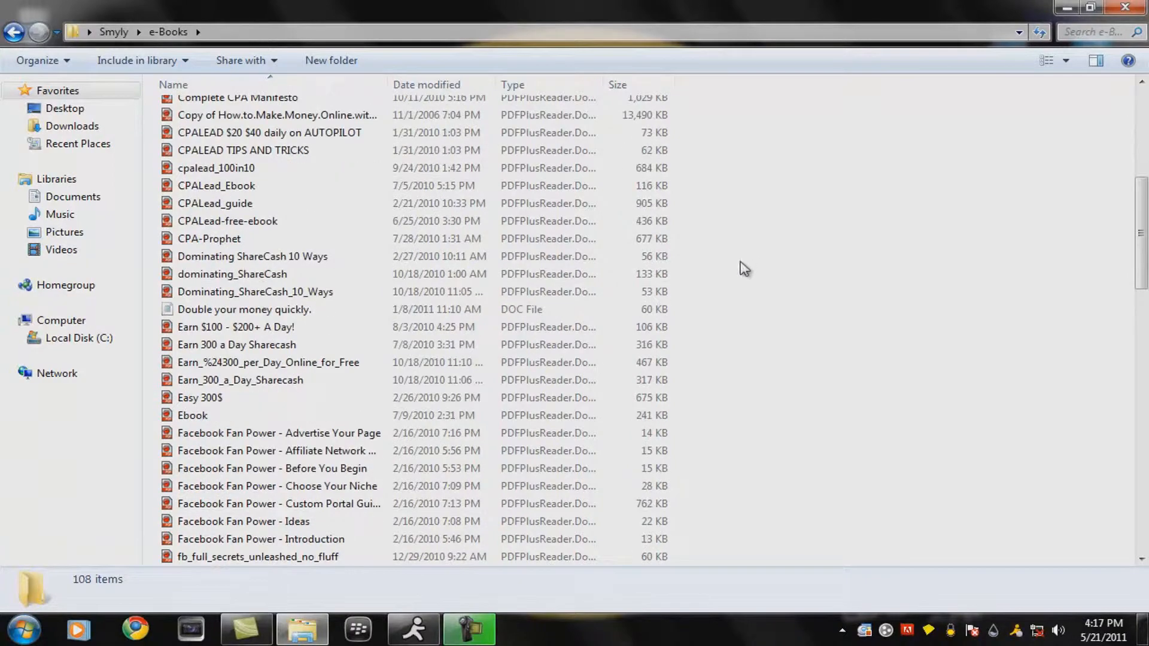
pyautogui.scroll(-3)
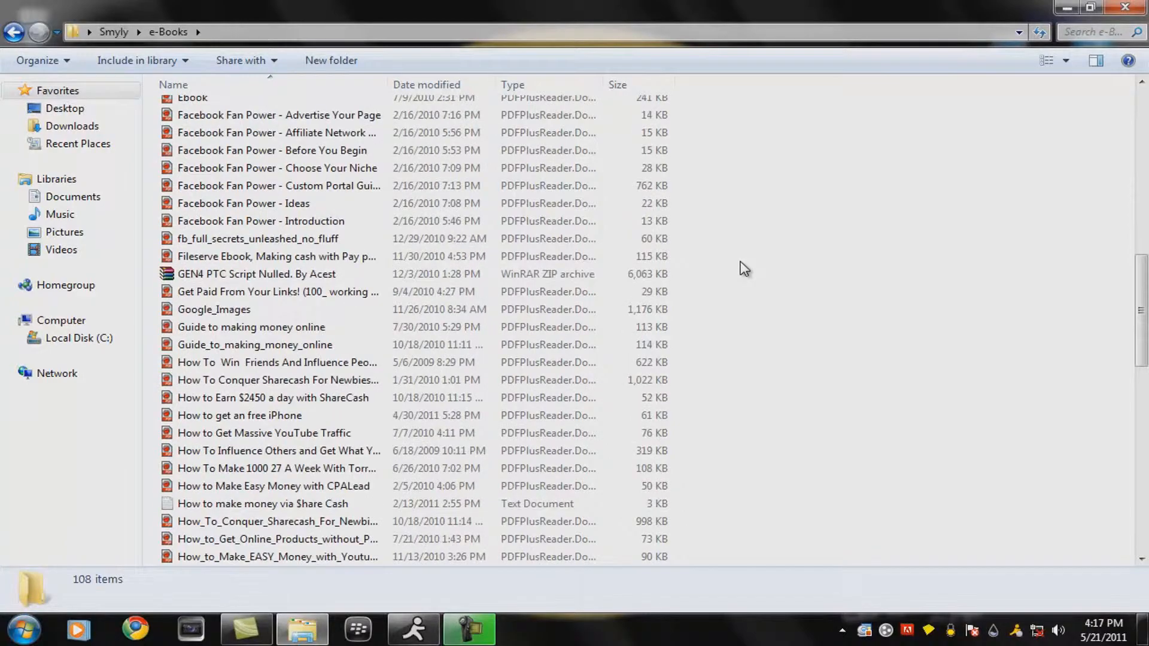
pyautogui.scroll(-3)
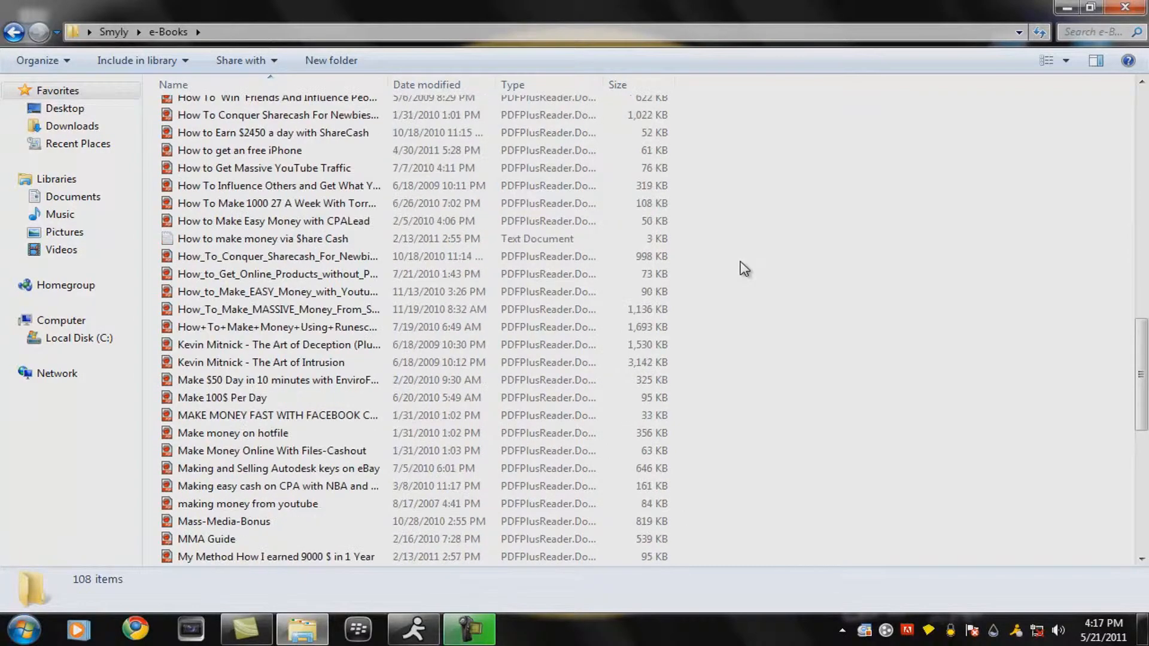
pyautogui.scroll(-3)
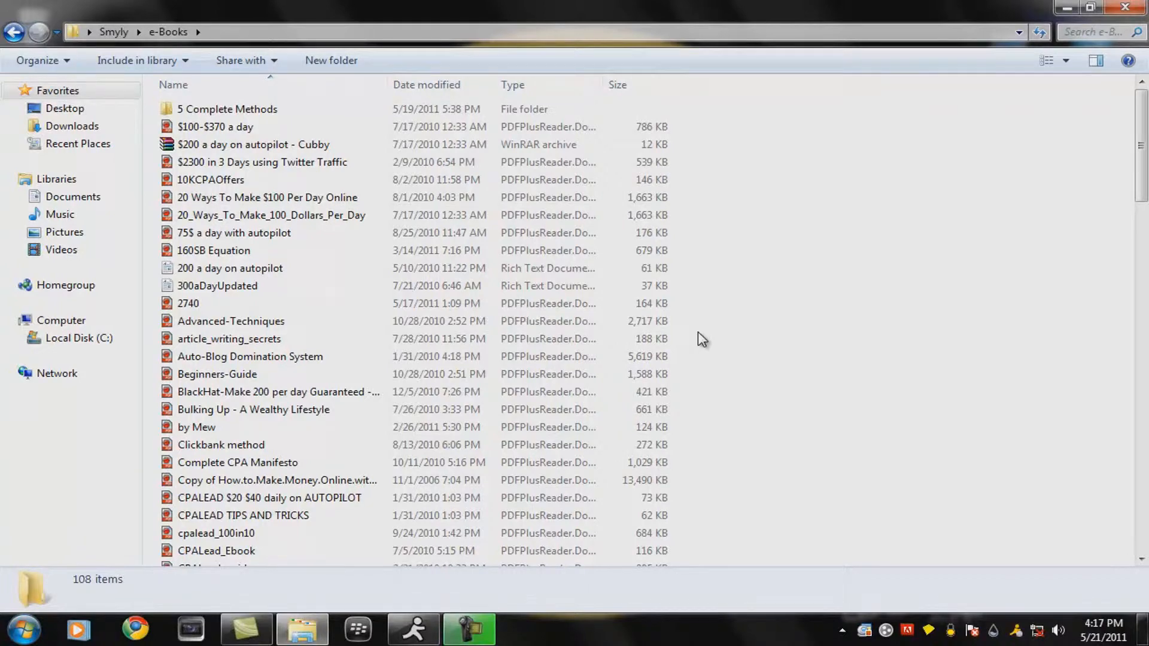
pyautogui.moveTo(707, 331)
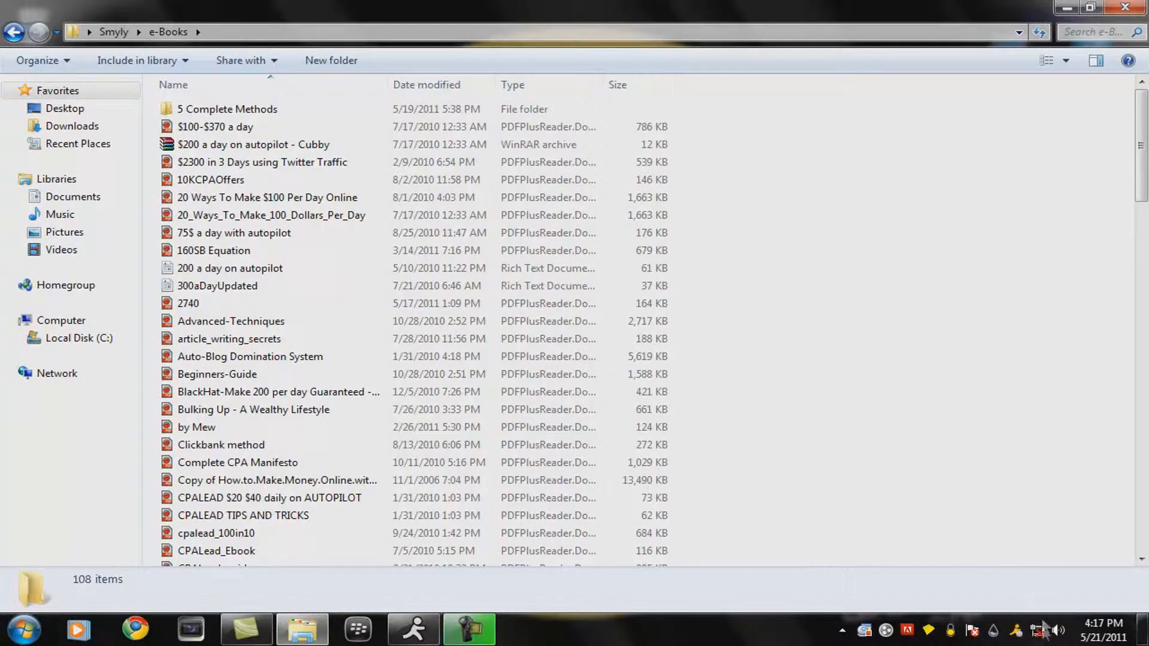
pyautogui.moveTo(780, 470)
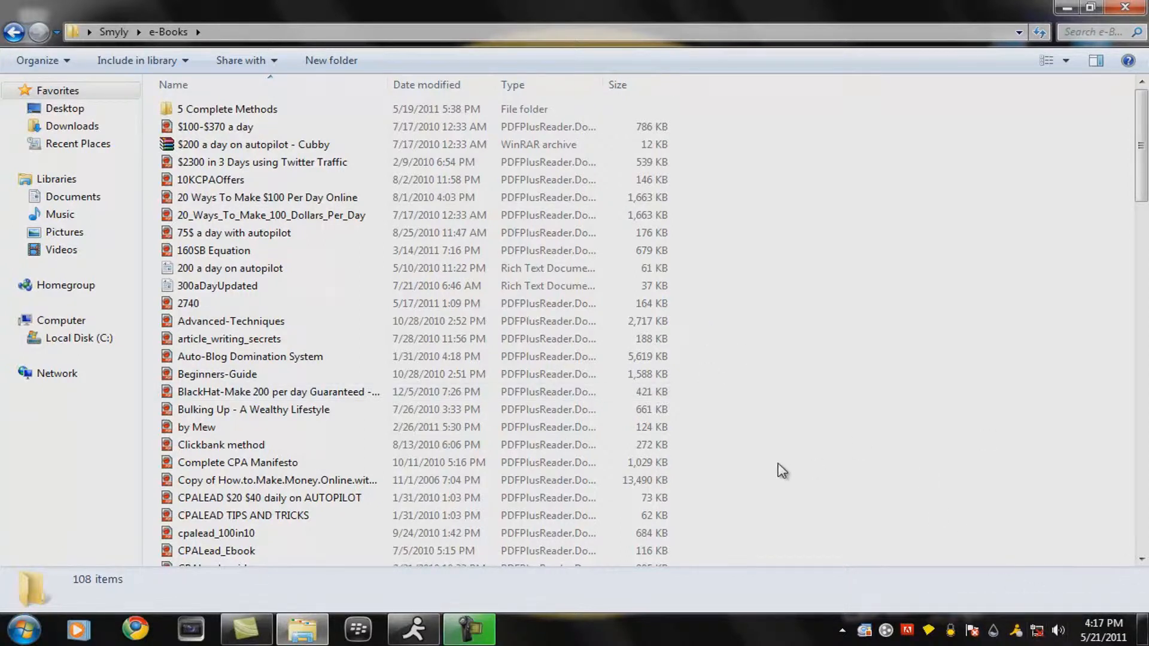
pyautogui.moveTo(776, 474)
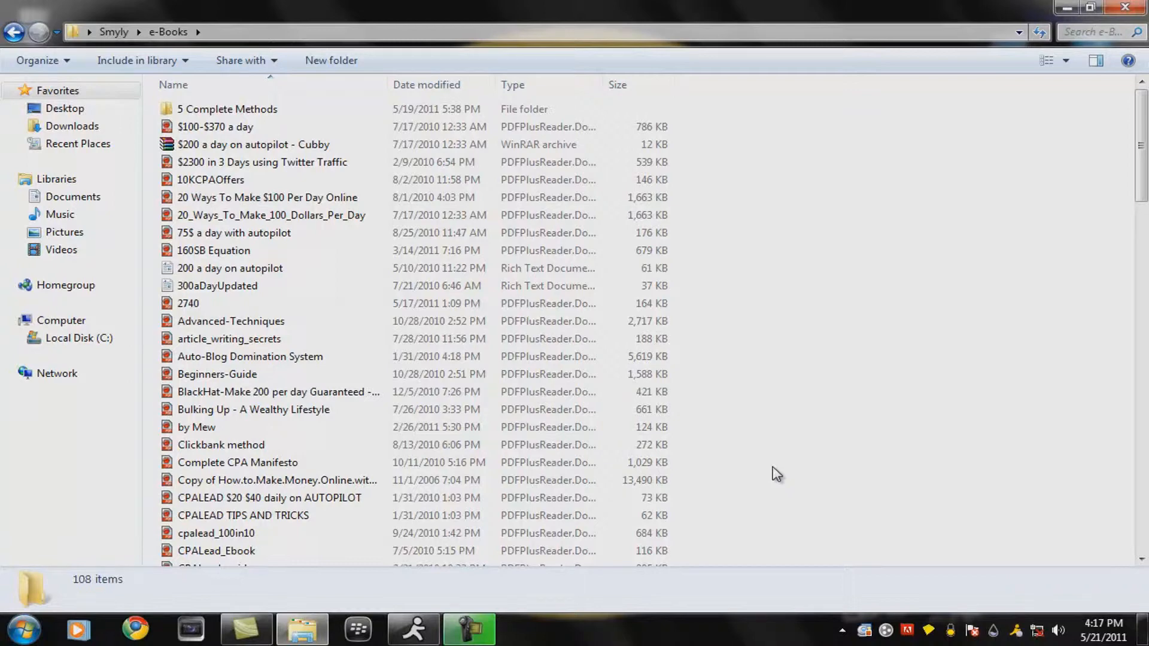
pyautogui.moveTo(755, 447)
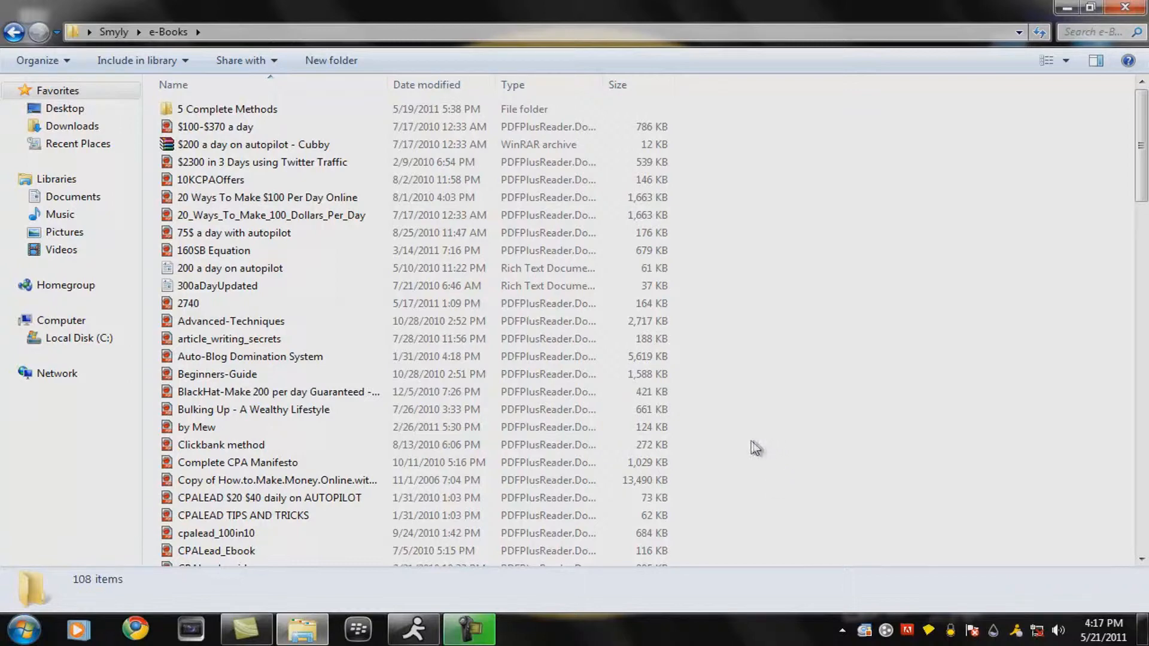